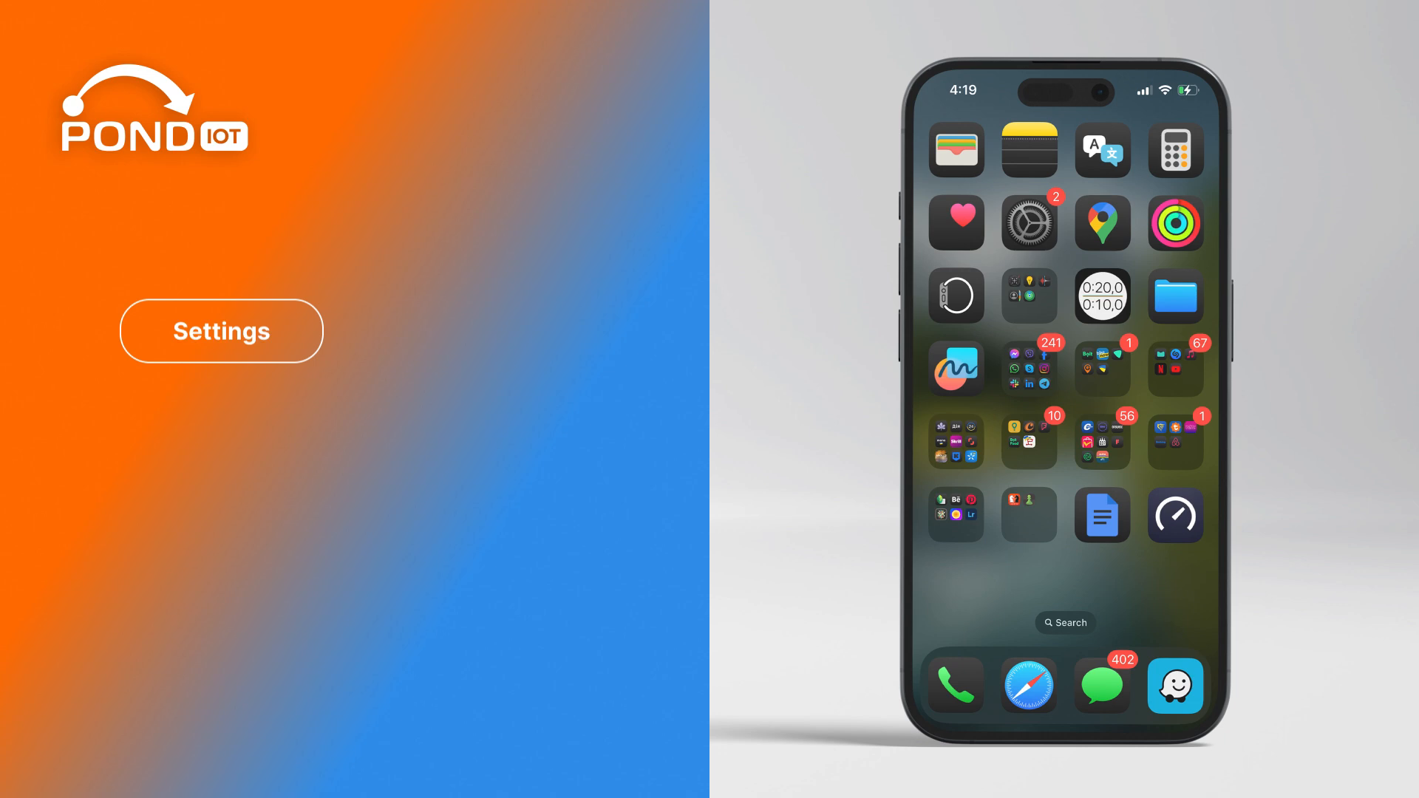
Go to Settings > Cellular and scroll to the SIMs section showing Add eSIM
click(1029, 224)
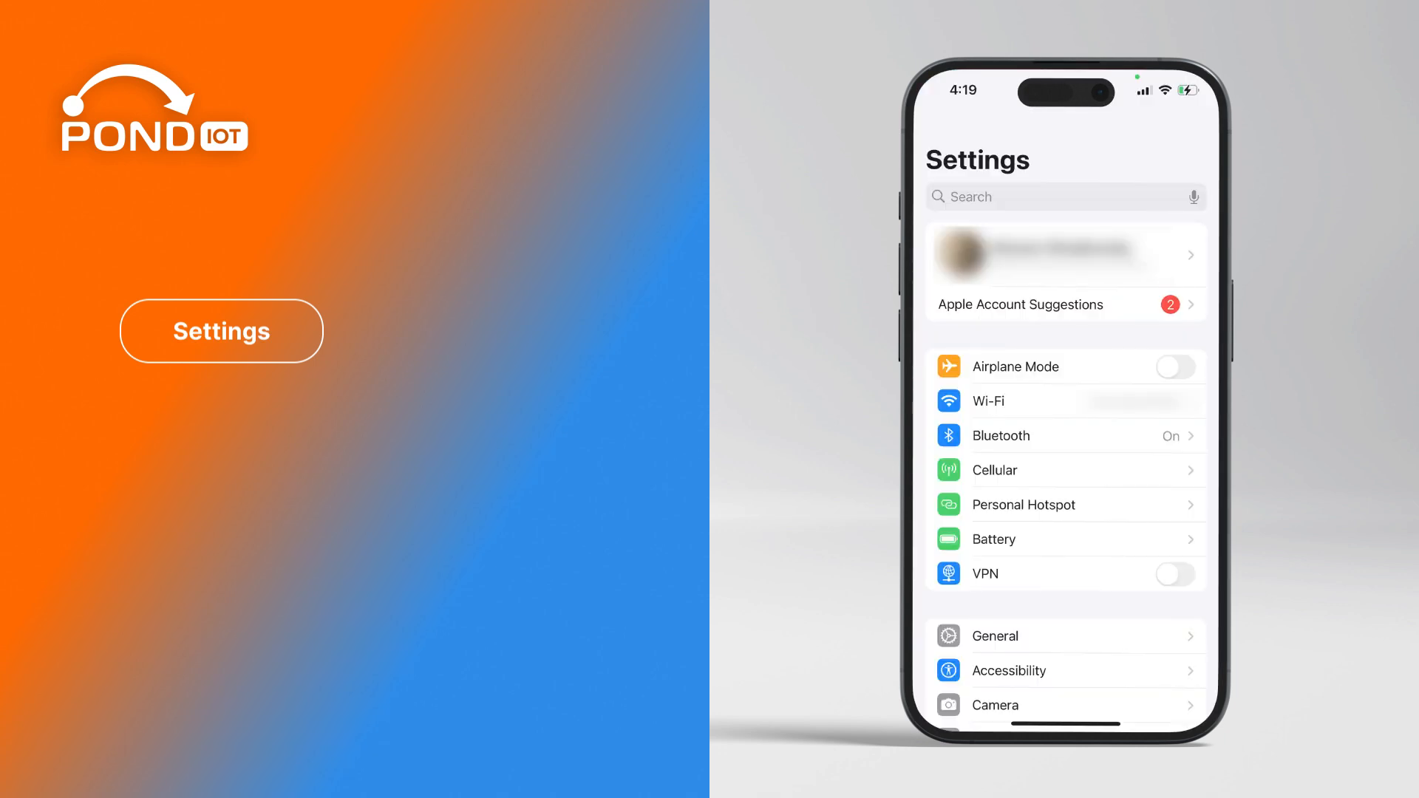
click(993, 470)
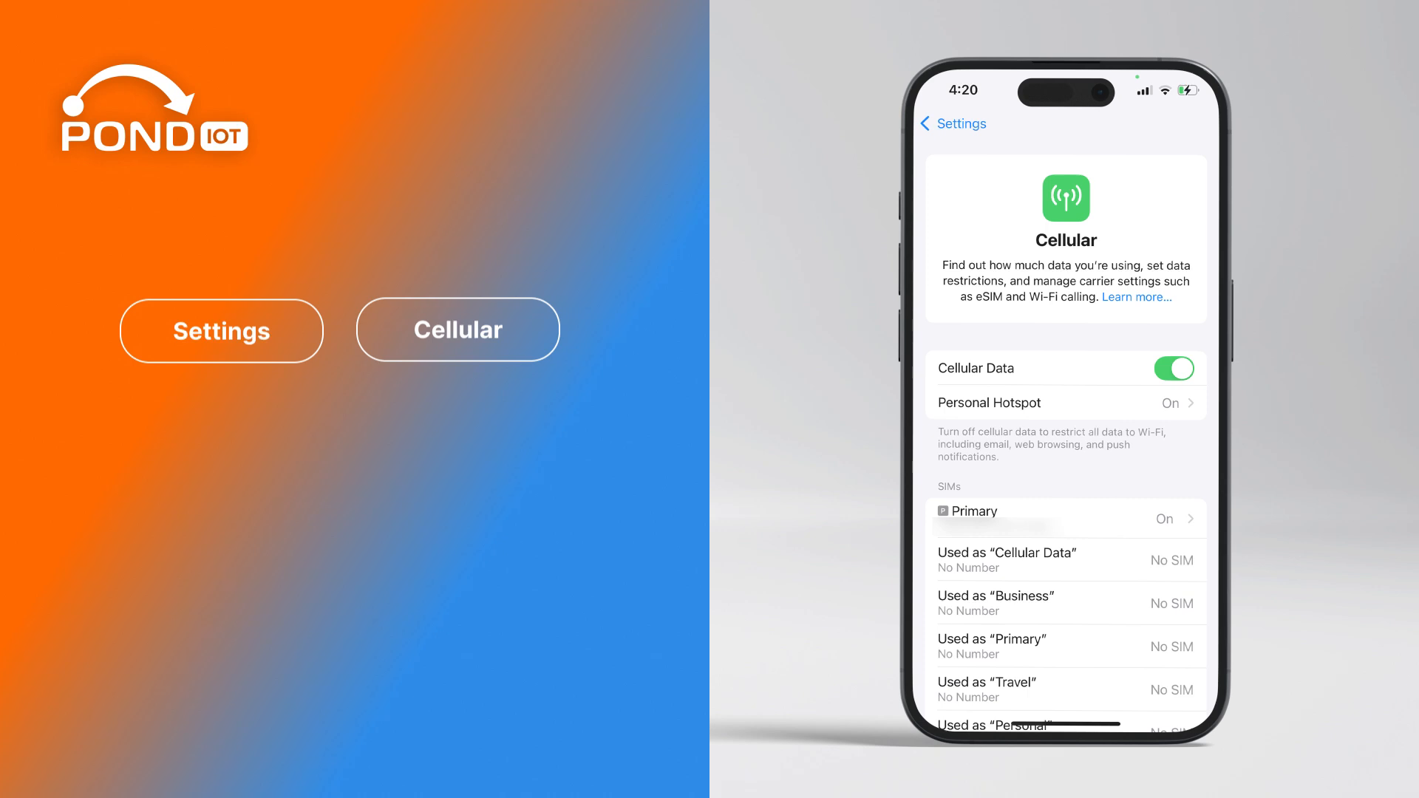
scroll(down, 3)
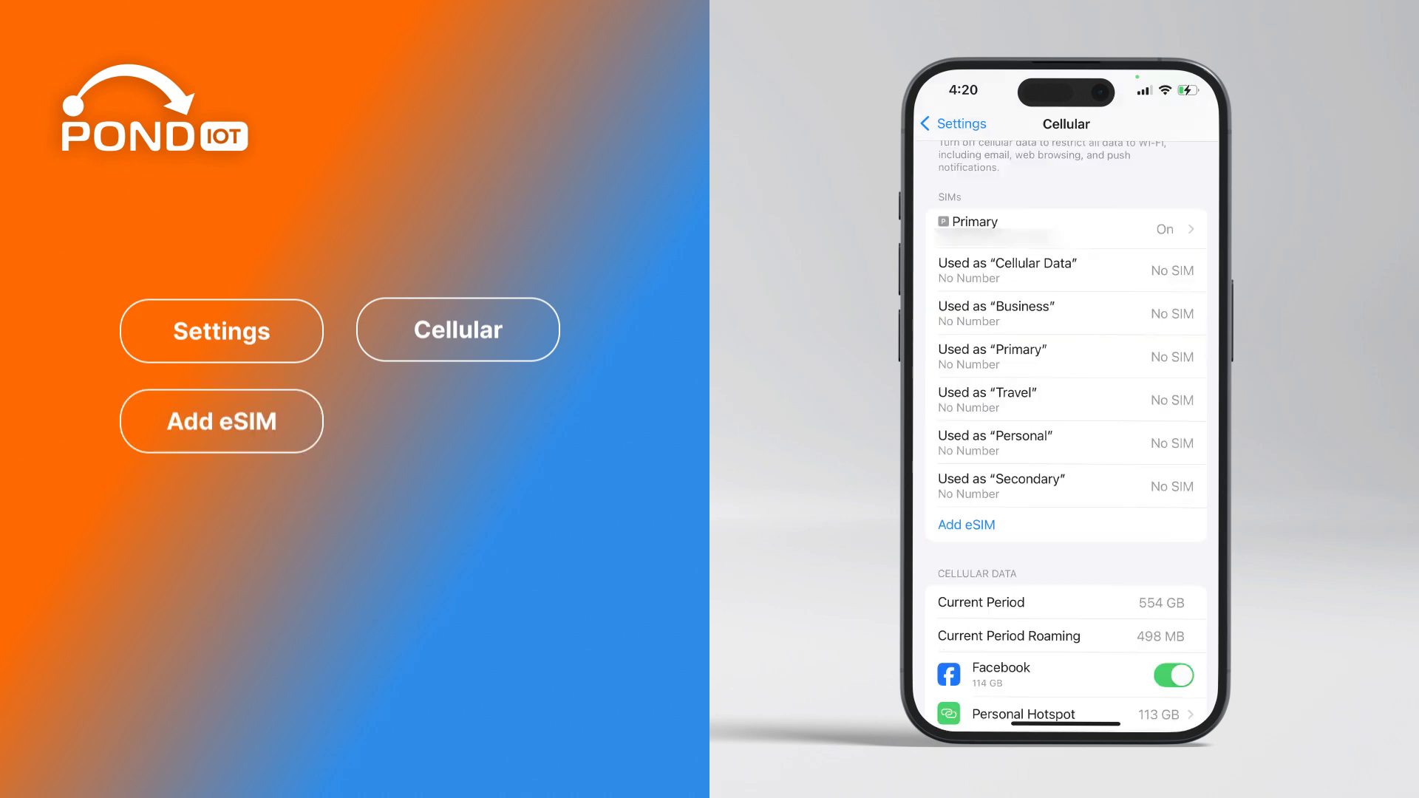
click(967, 525)
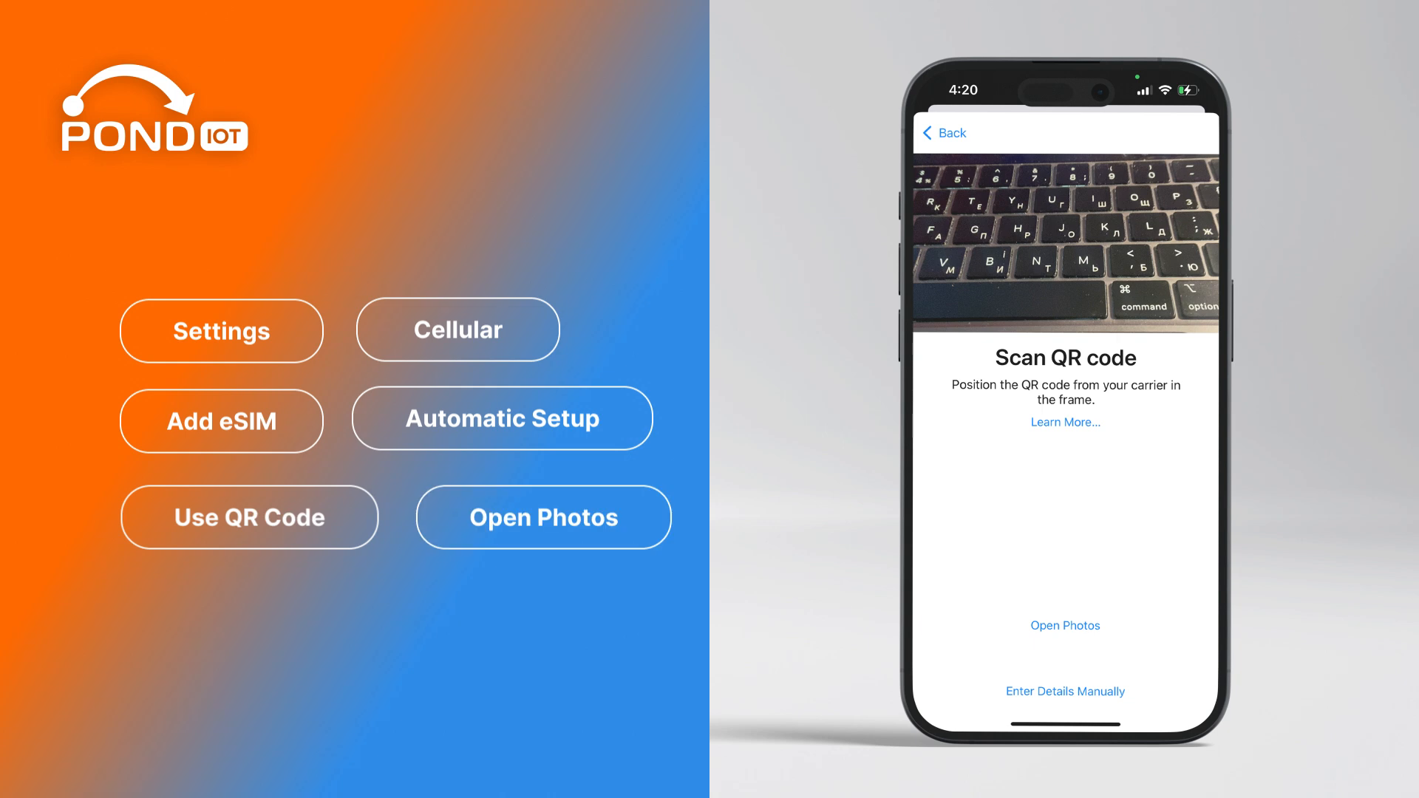
Activate the Pond eSIM from the saved QR photo and finish with Done on Cellular Setup Complete
click(1065, 625)
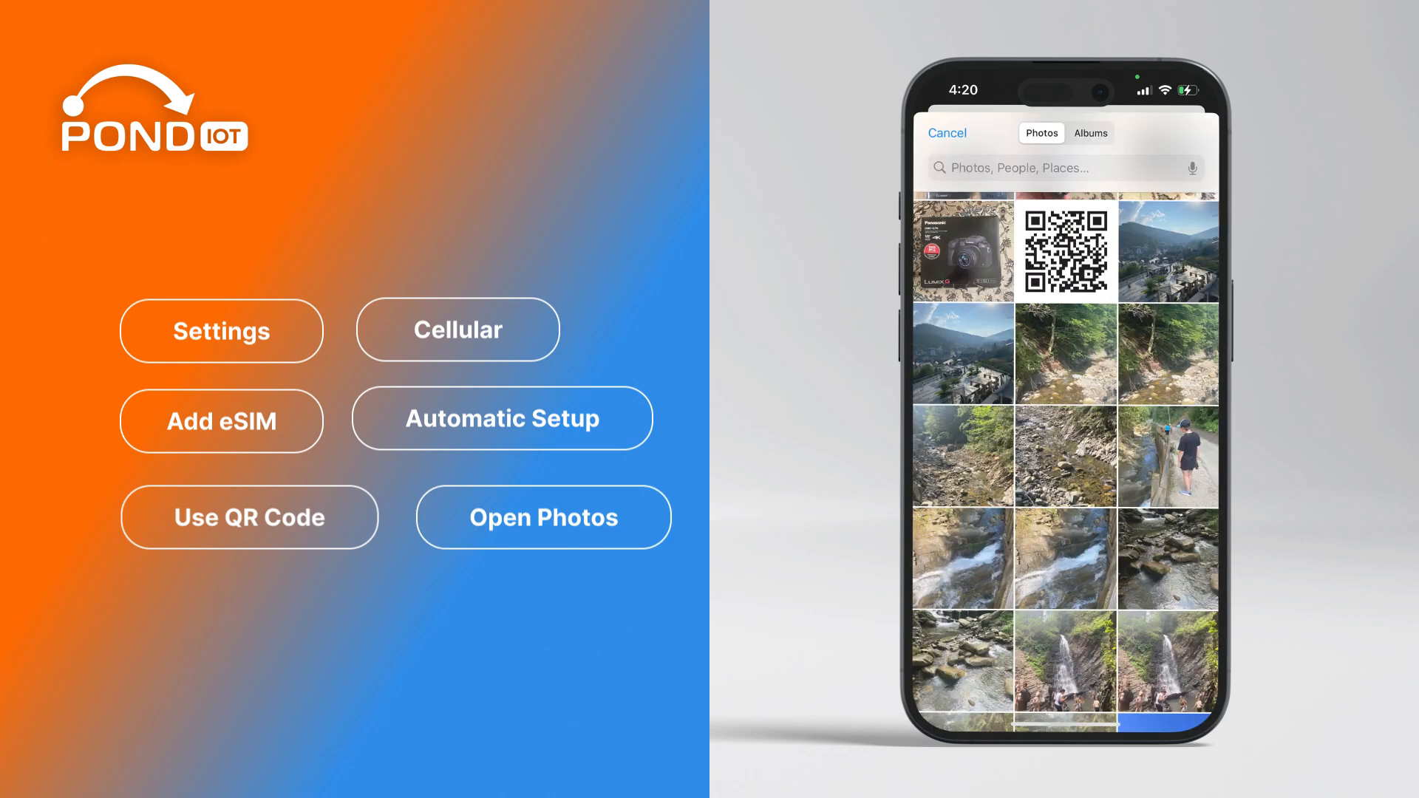
scroll(up, 3)
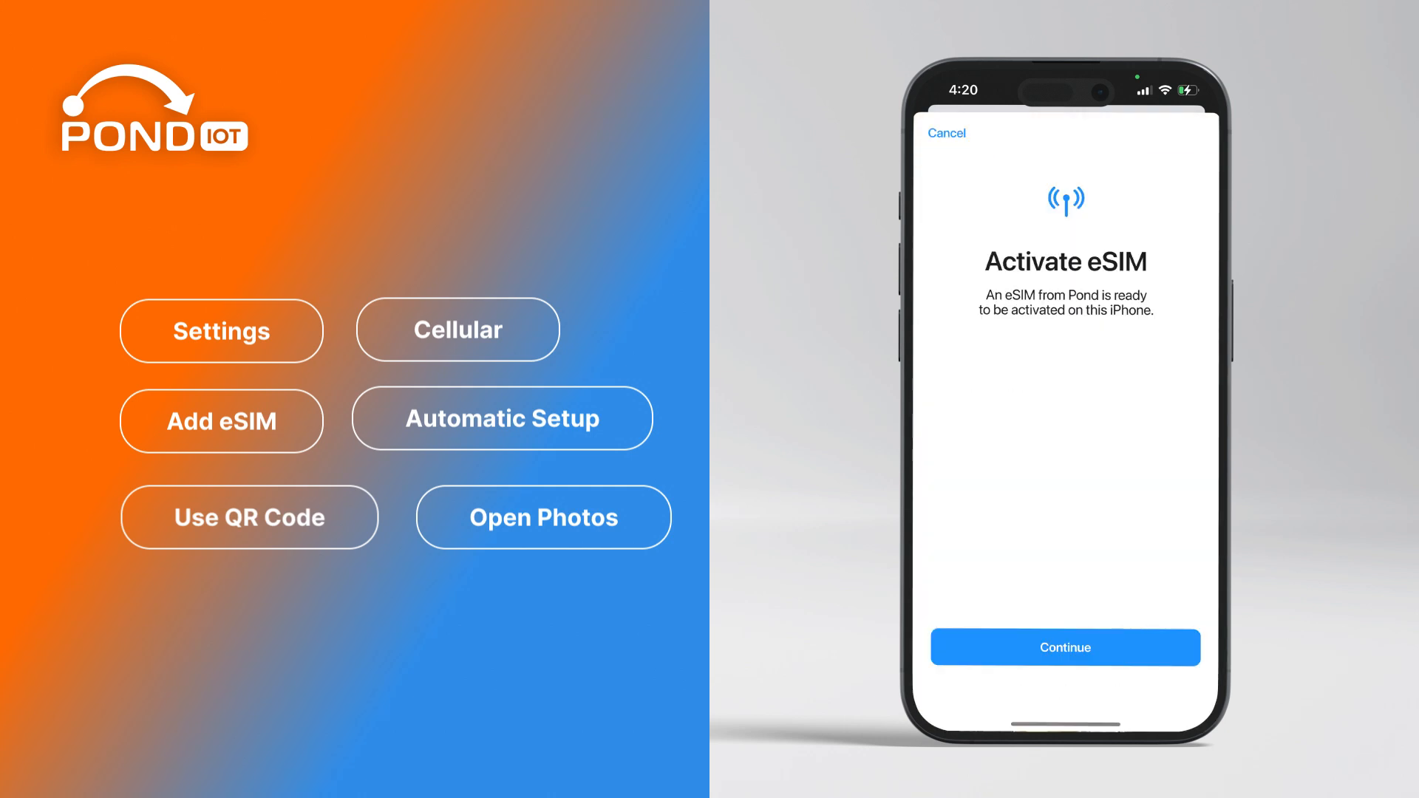
click(1065, 648)
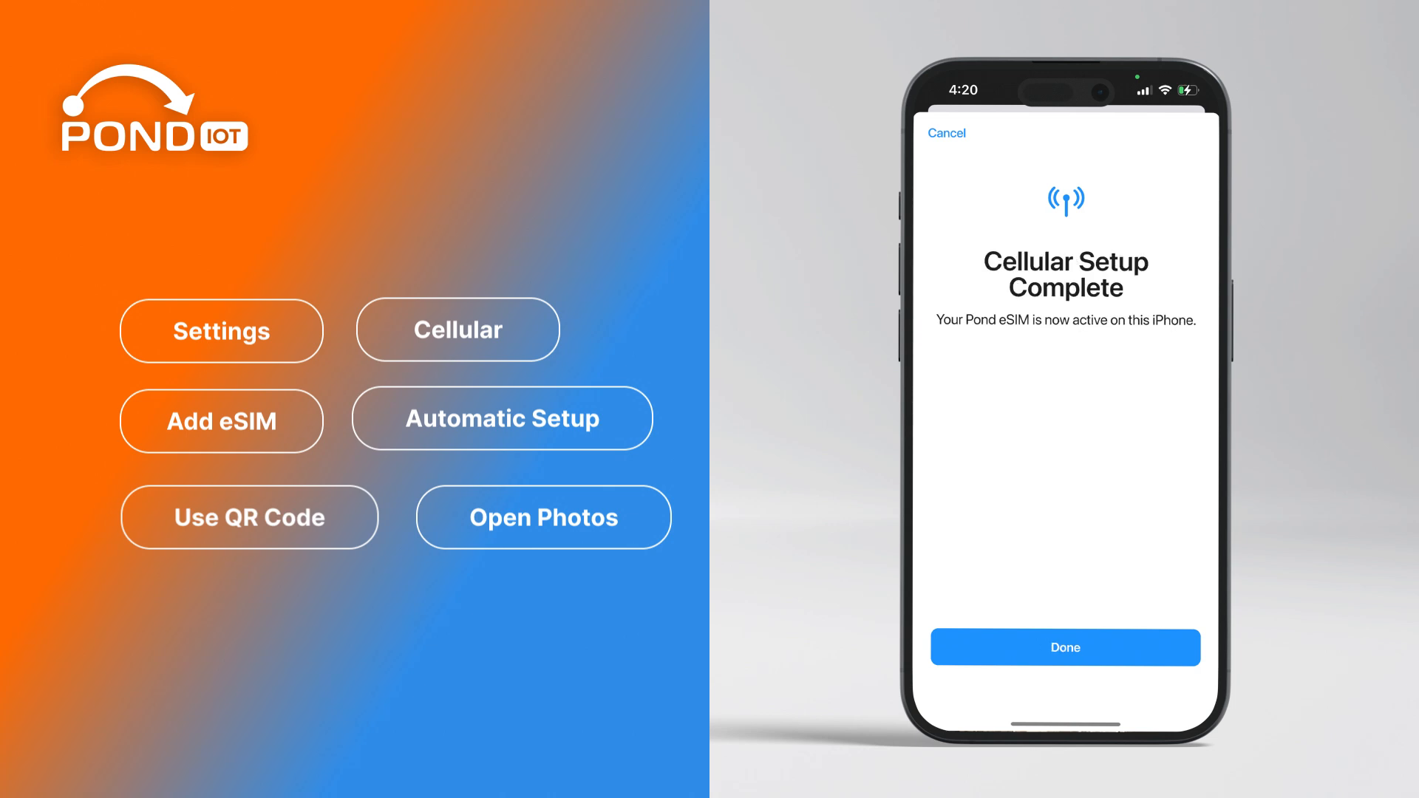
click(1064, 647)
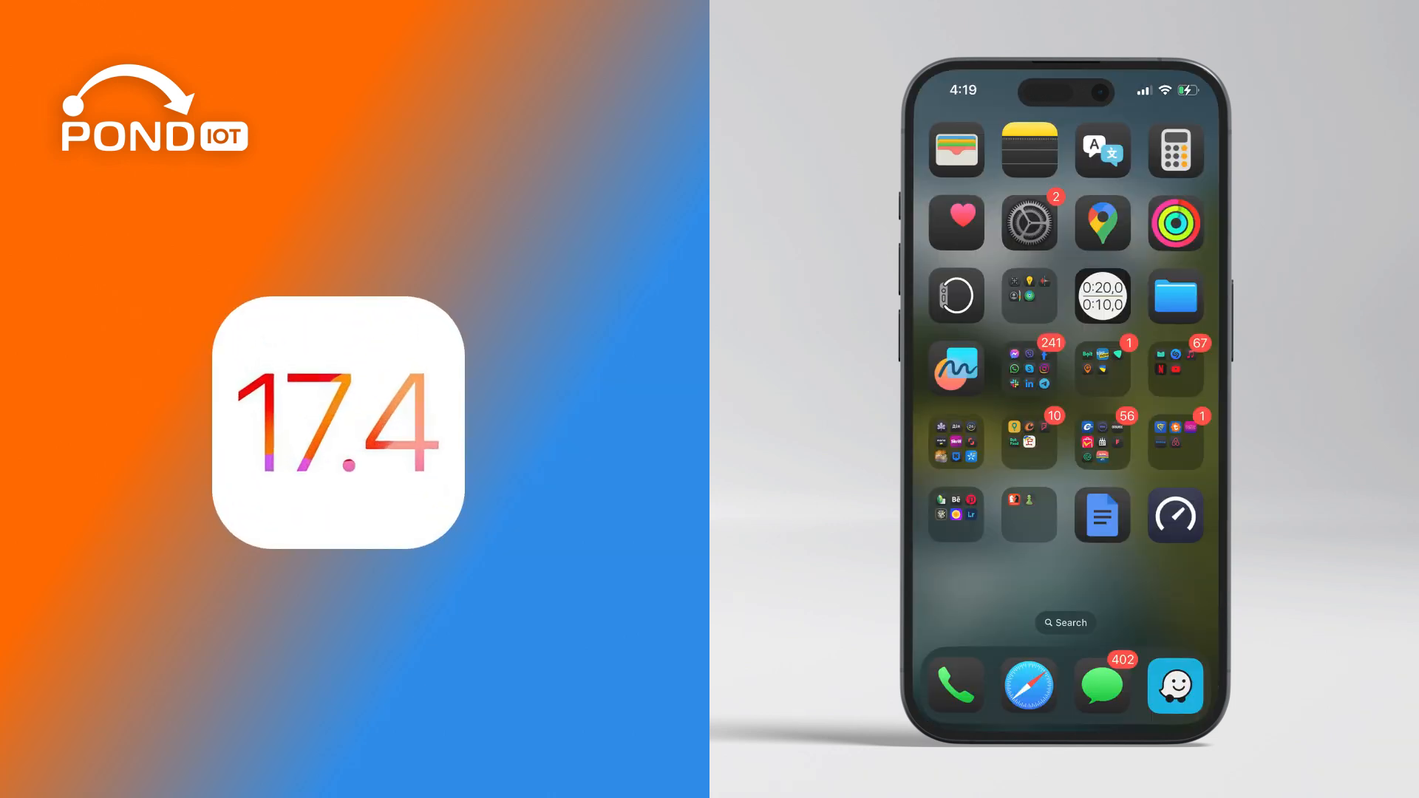